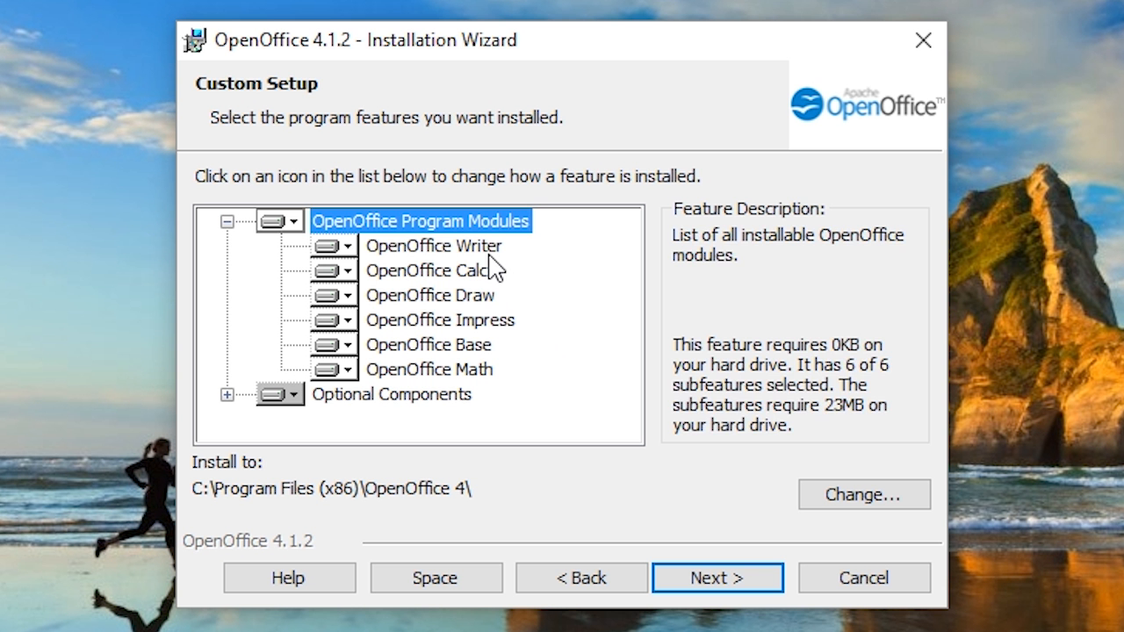
Finish the Installation Wizard and create a new Base database from the OpenOffice Start Center.
left_click(428, 295)
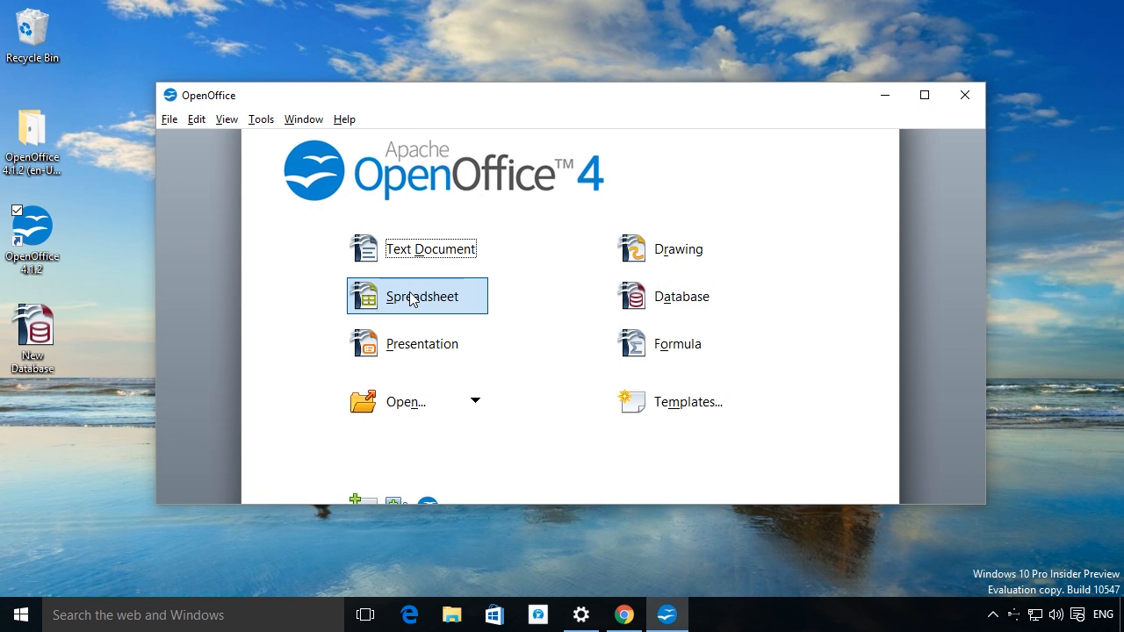
left_click(422, 295)
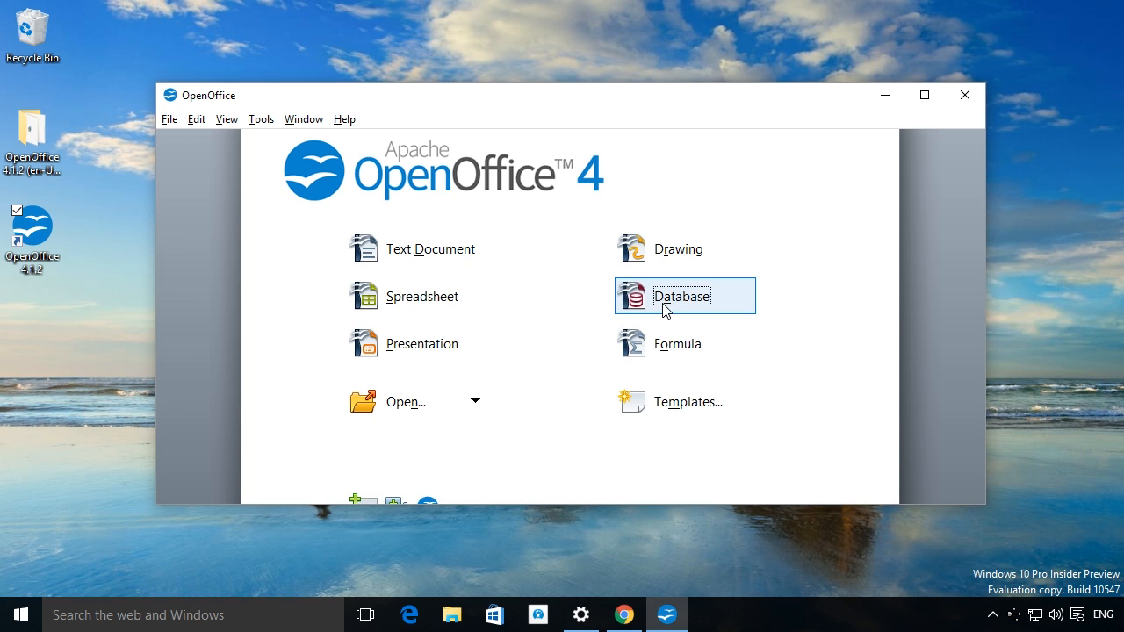
left_click(681, 295)
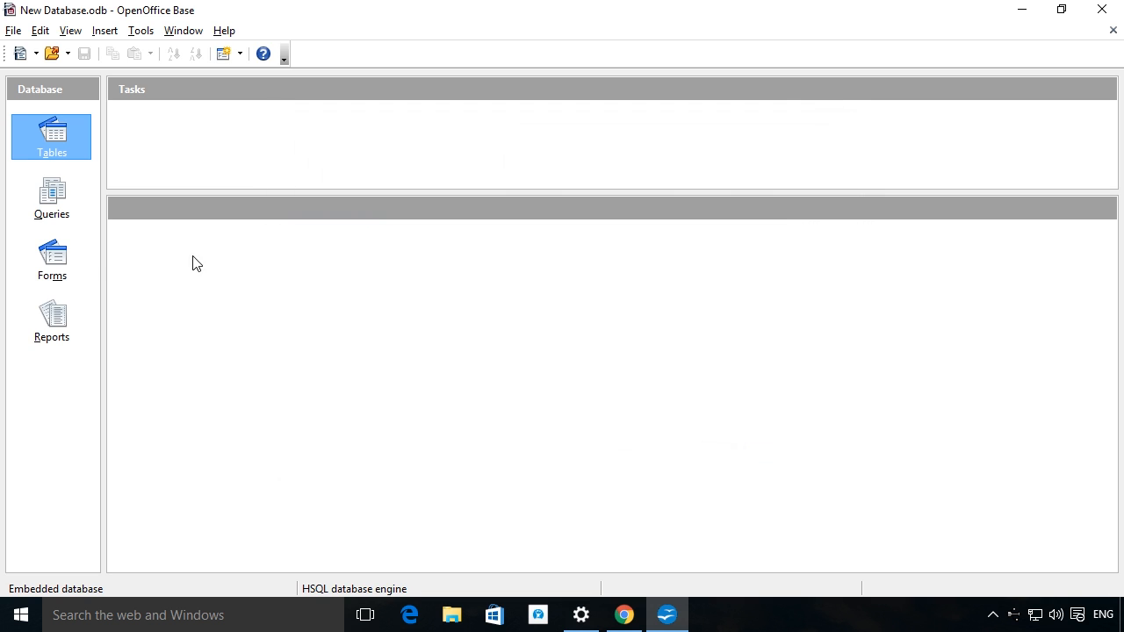
left_click(51, 260)
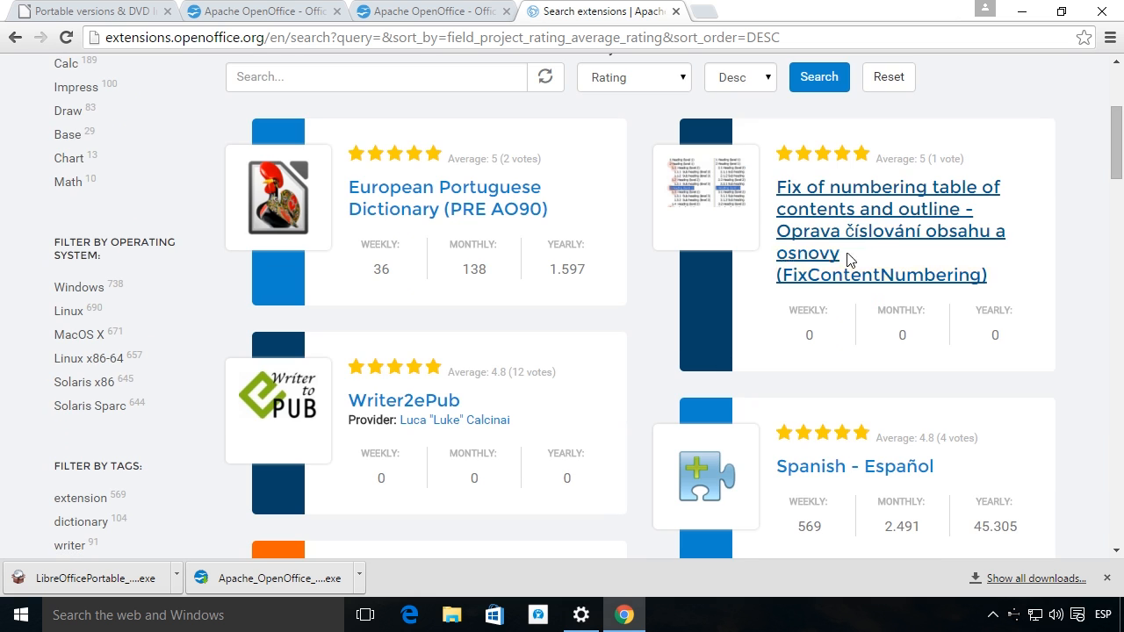
mouse_move(443, 372)
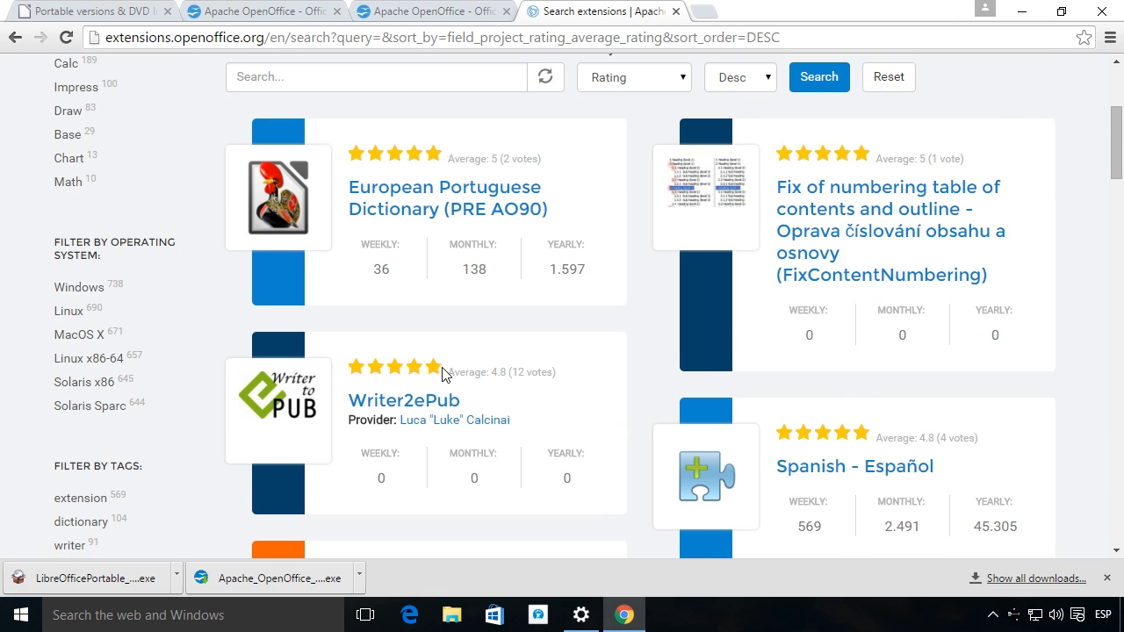
scroll("down", 3)
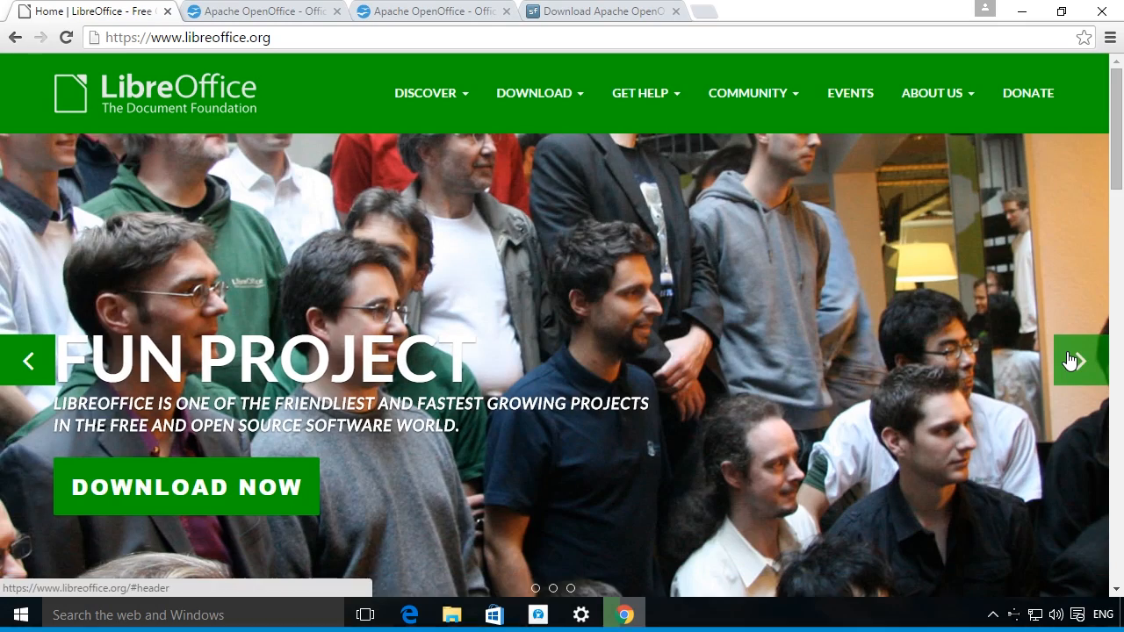
Advance the homepage carousel to the Fantastic People slide and browse the DISCOVER menu.
left_click(1078, 360)
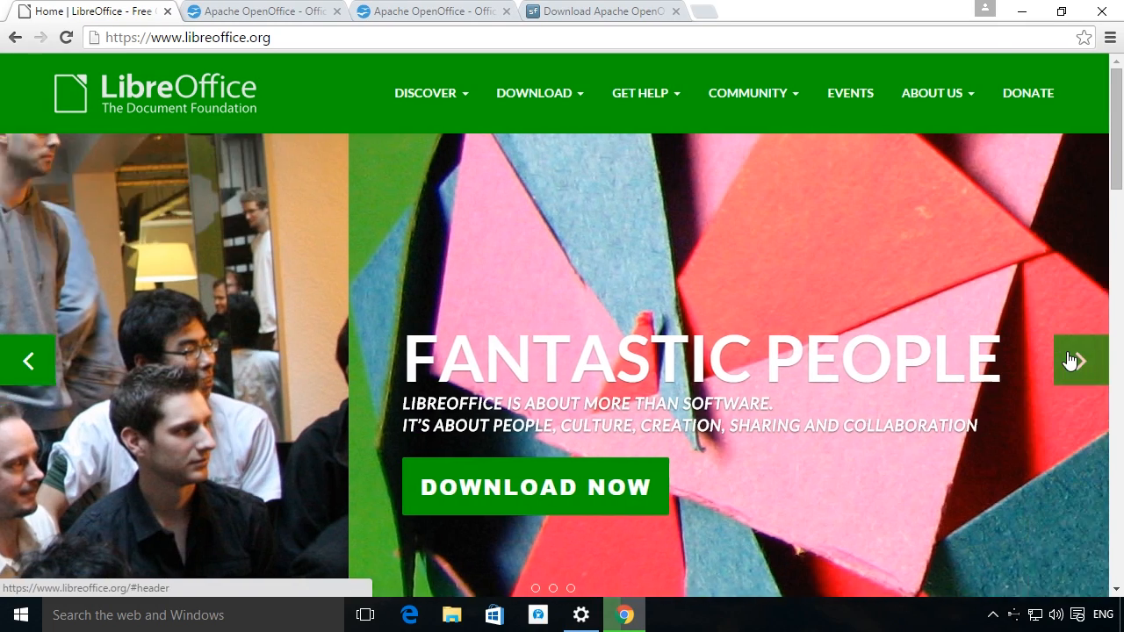
left_click(1080, 360)
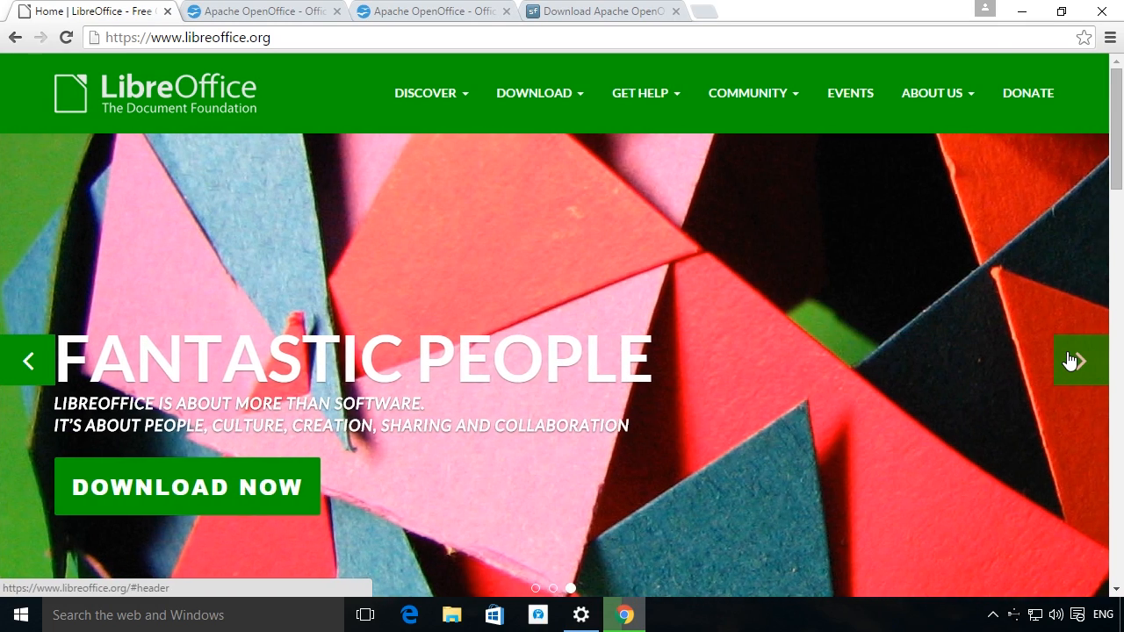
mouse_move(369, 530)
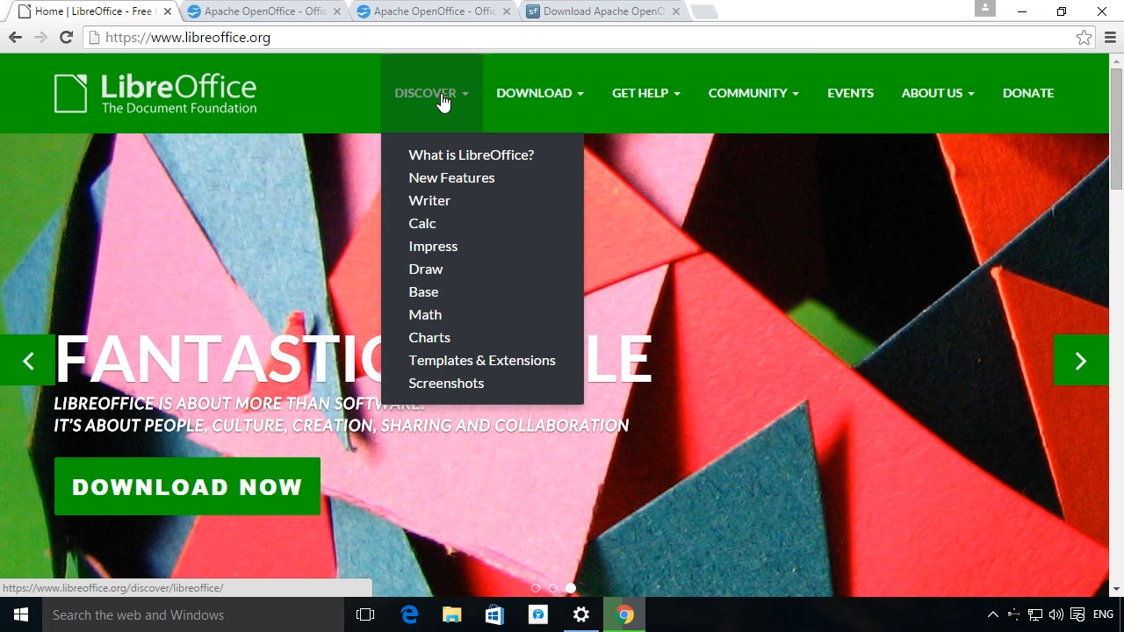
left_click(471, 154)
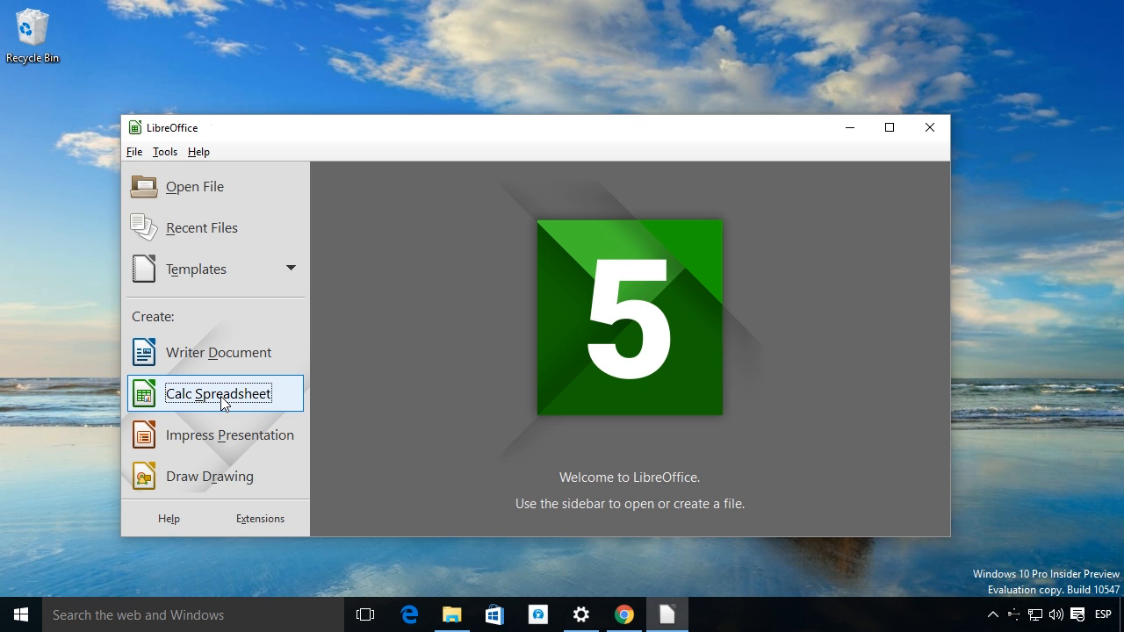
Create a blank Calc spreadsheet from the Start Center and maximize its window.
left_click(218, 393)
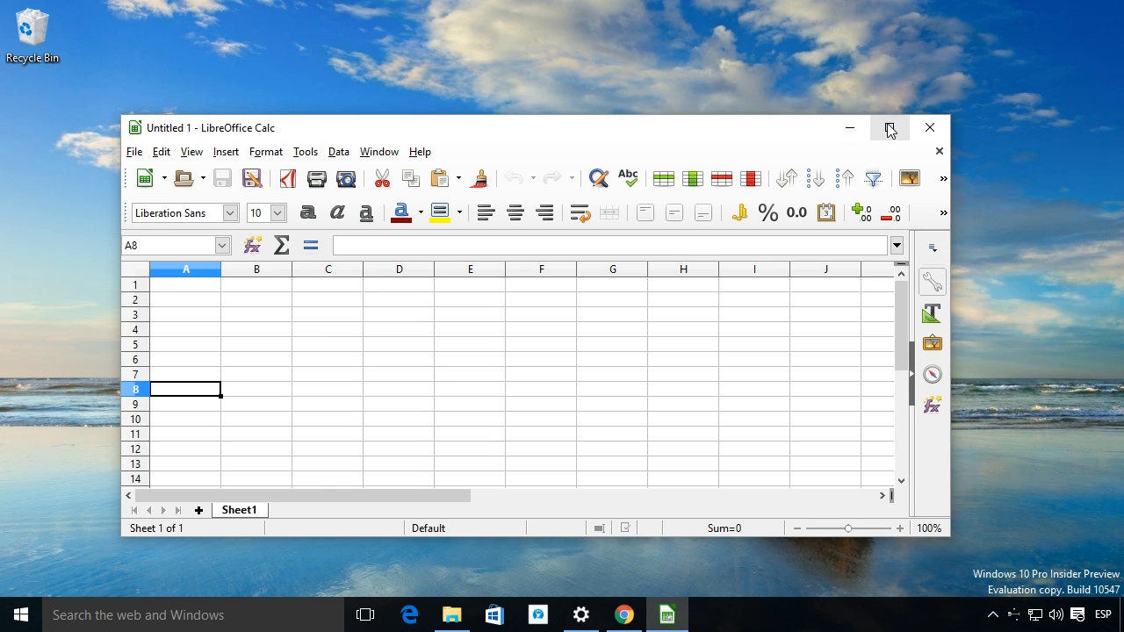
left_click(891, 126)
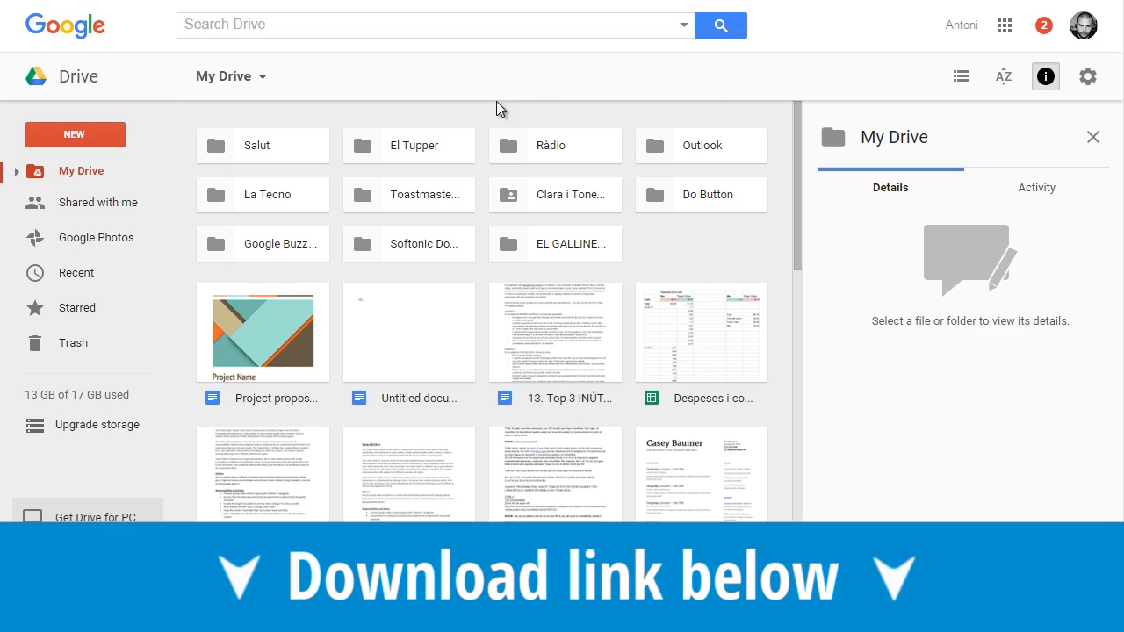
Use the red NEW button in My Drive to pick an item to create.
left_click(81, 171)
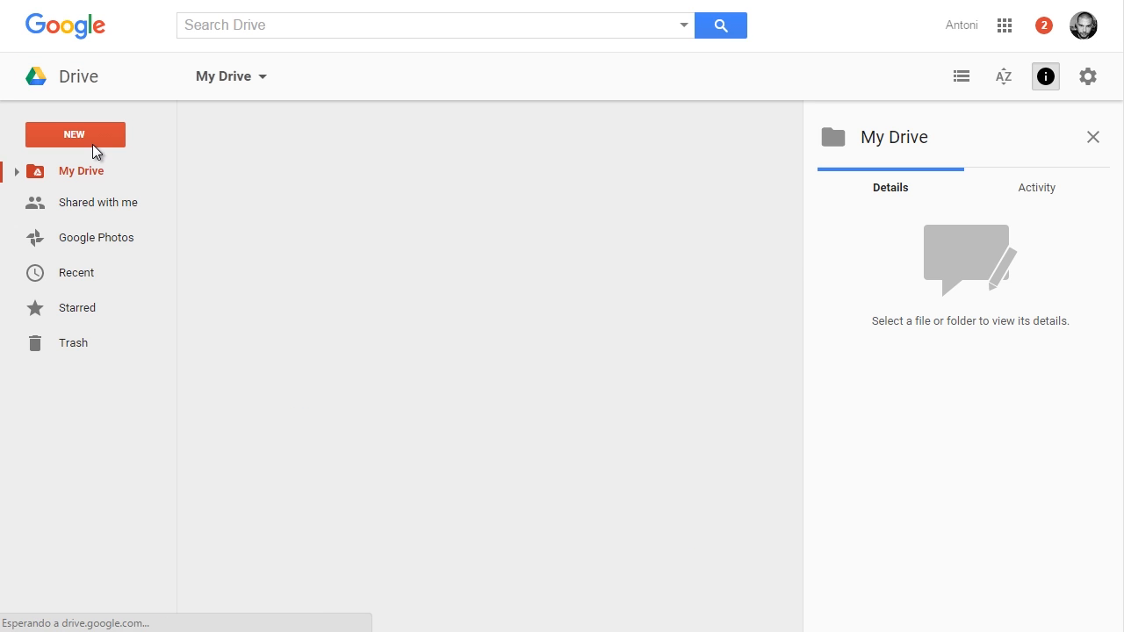
left_click(73, 133)
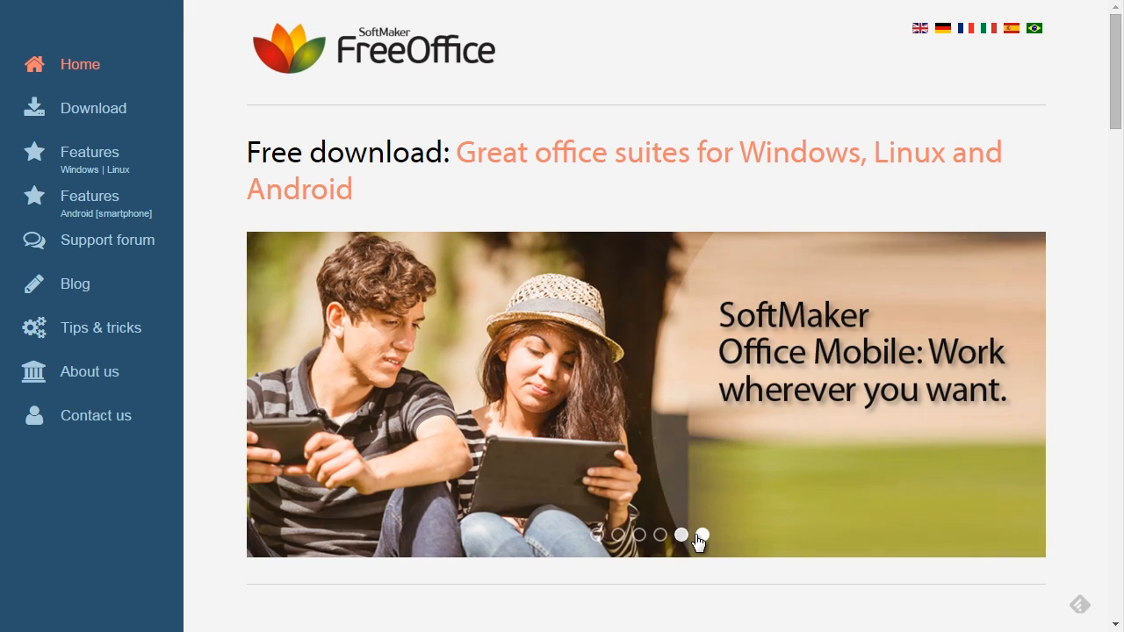
Review the three FreeOffice product cards and view the TextMaker Features (Windows | Linux) page.
scroll("down", 3)
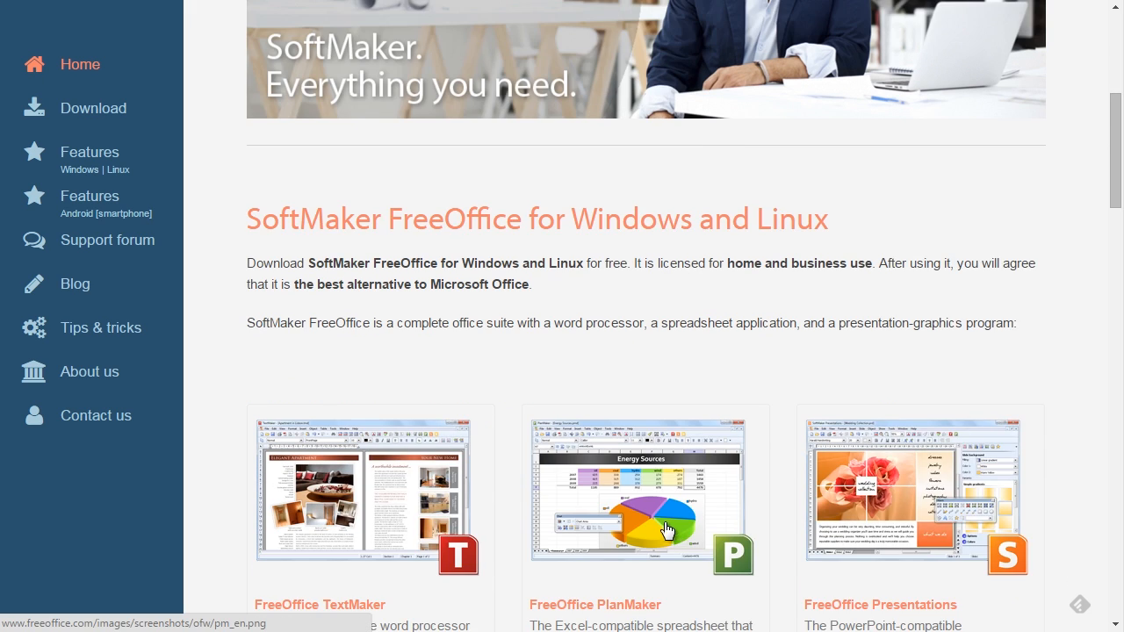
scroll("down", 3)
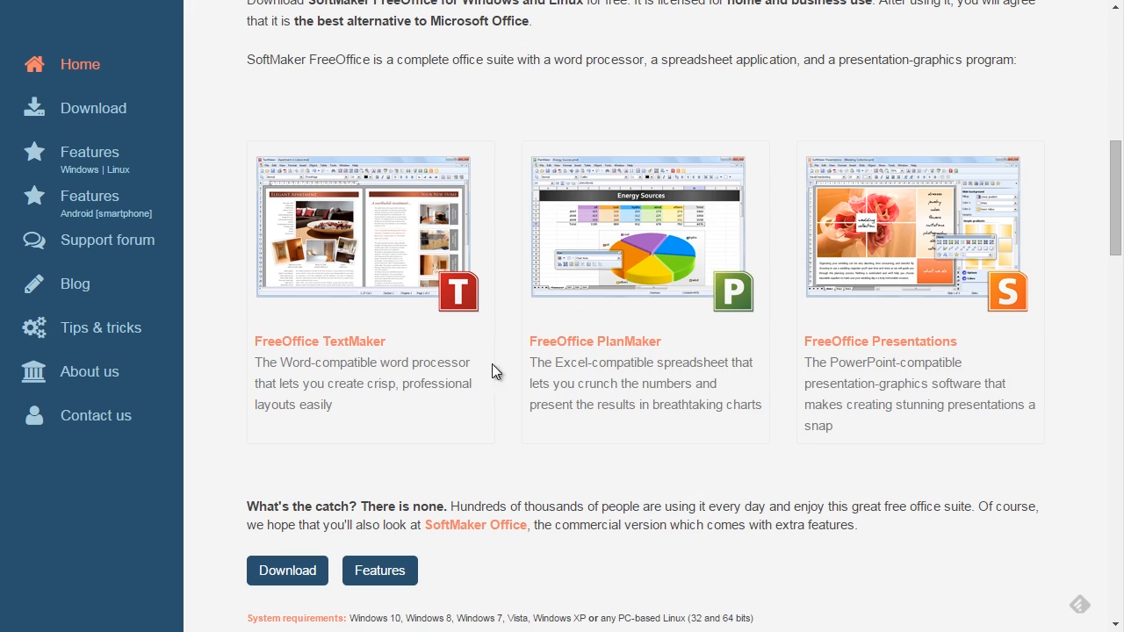
mouse_move(666, 344)
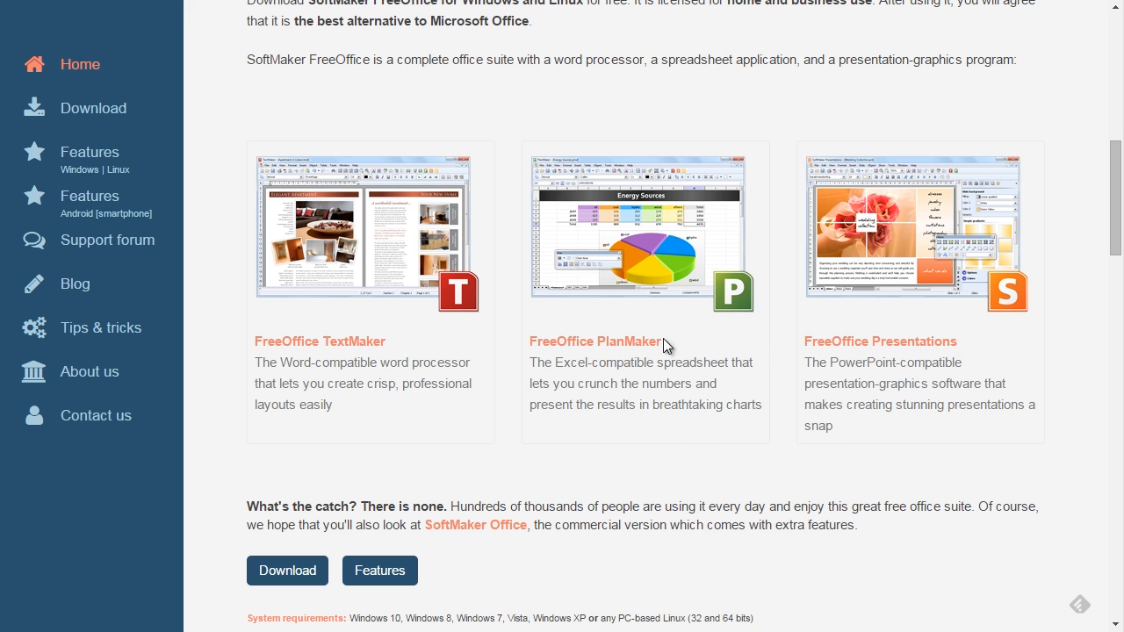
left_click(319, 341)
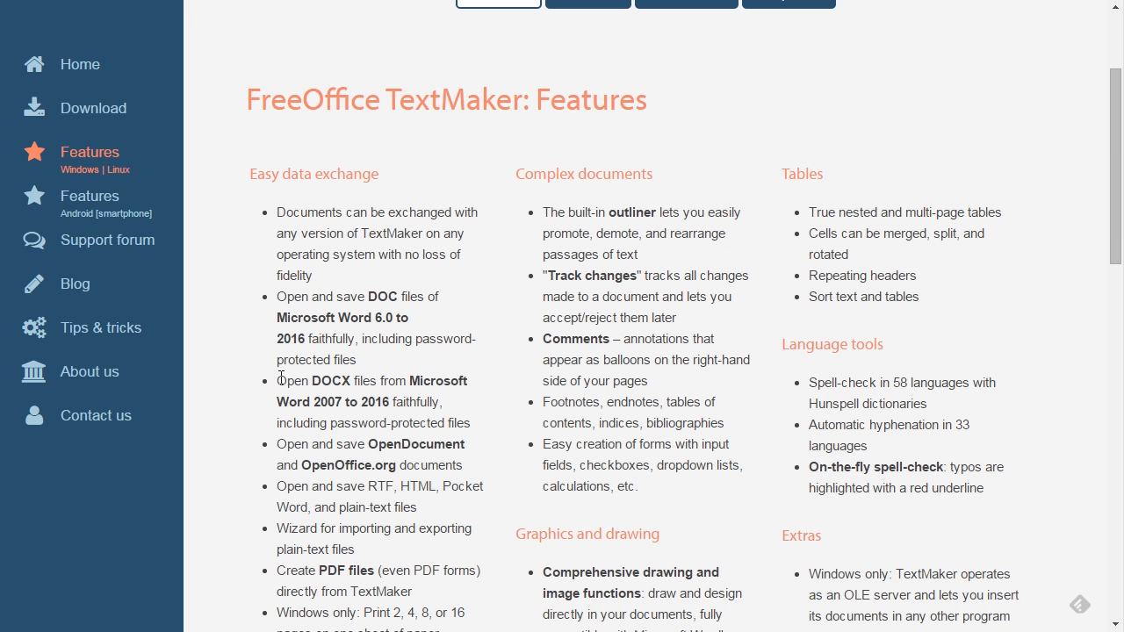
left_click_drag(278, 381, 442, 403)
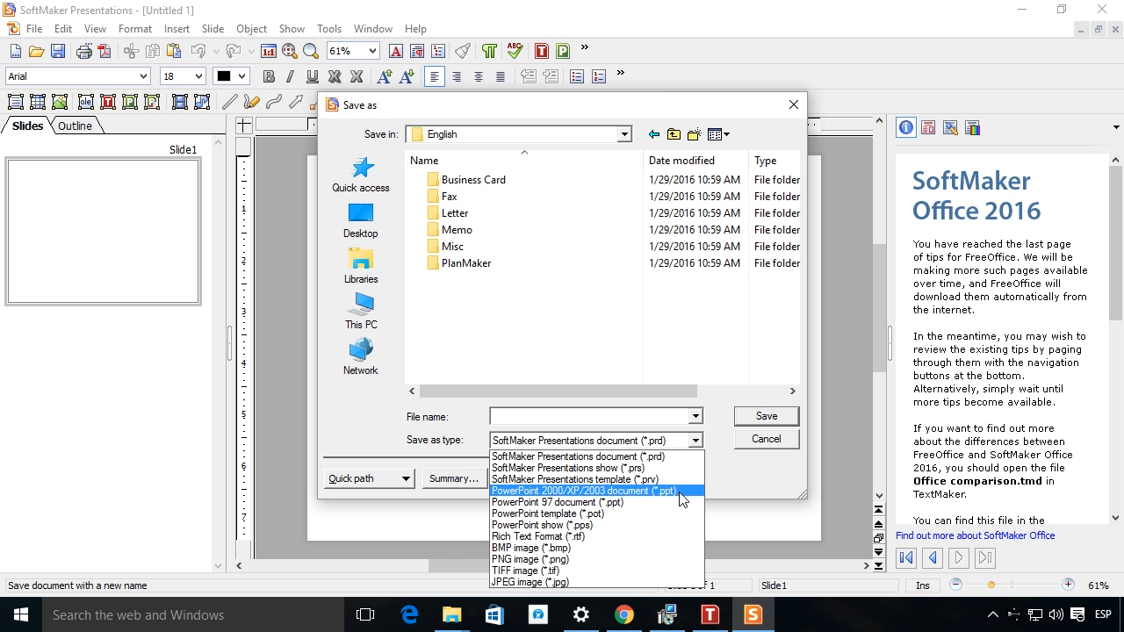
Close the Save as type list of PowerPoint formats and cancel saving the presentation.
left_click(580, 457)
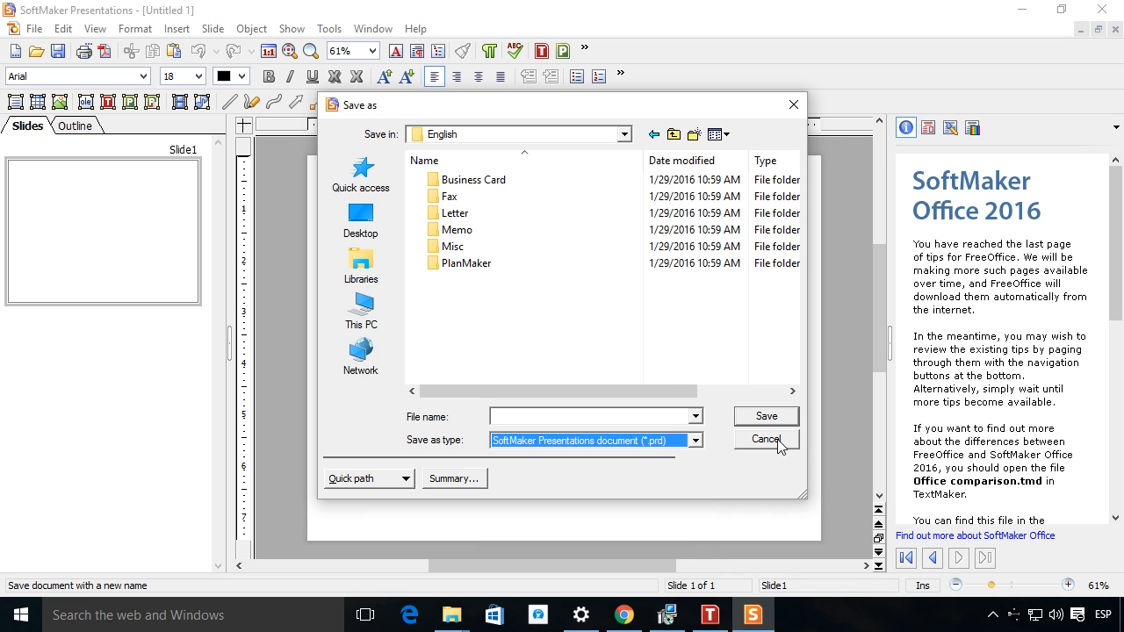
left_click(766, 439)
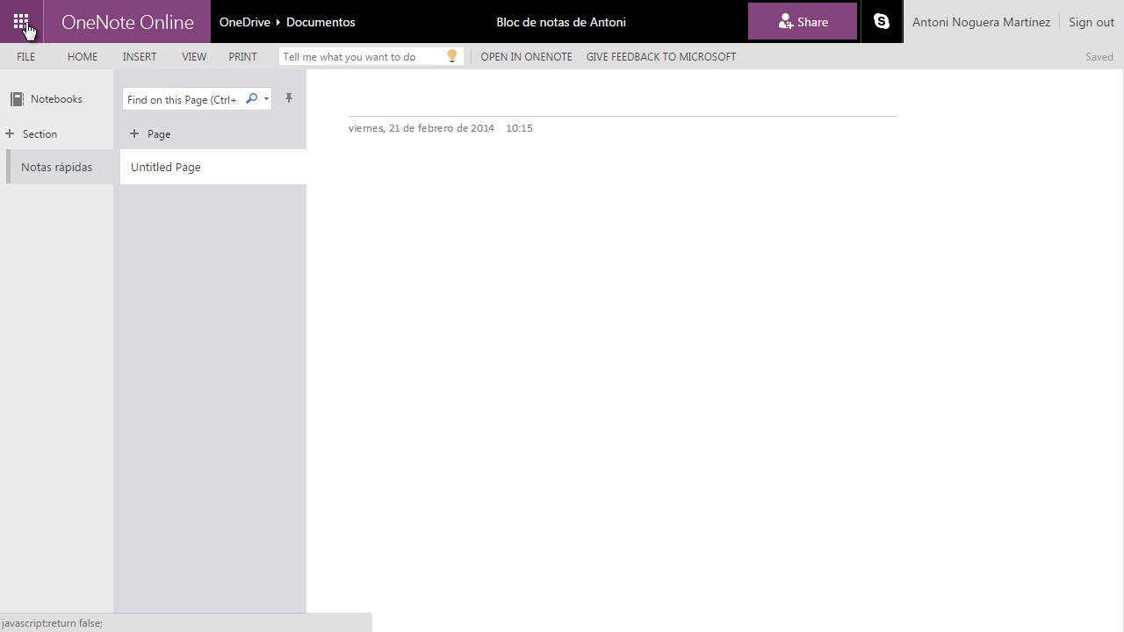
Switch from OneNote Online to OneDrive via the app launcher.
left_click(21, 21)
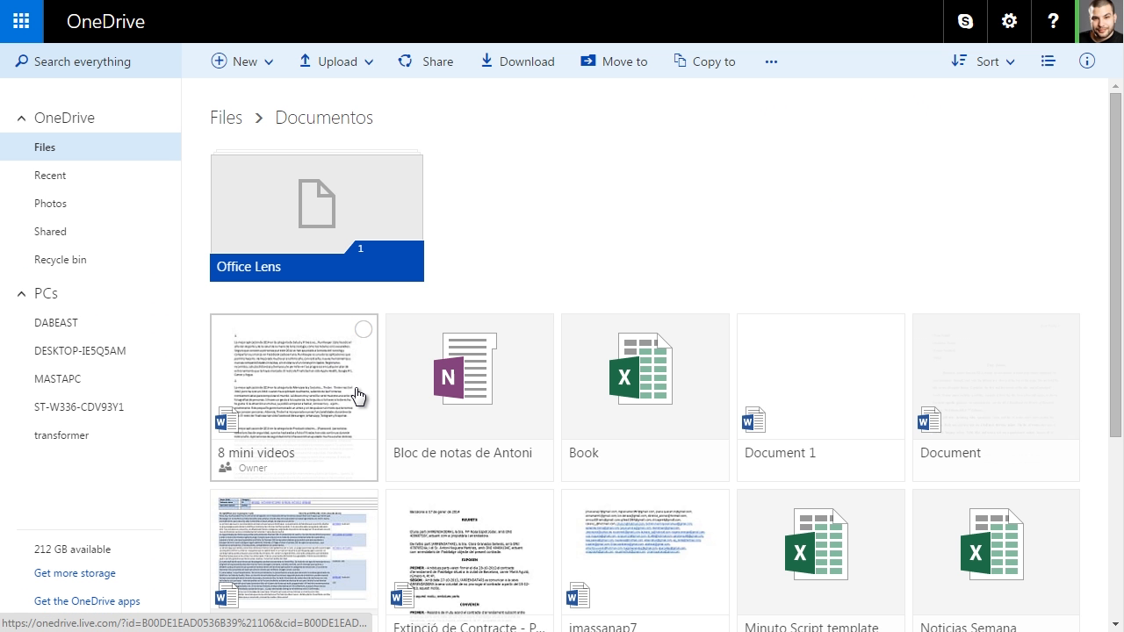
Open the '8 mini videos' document in Word Online and show the Skype contacts list.
double_click(294, 397)
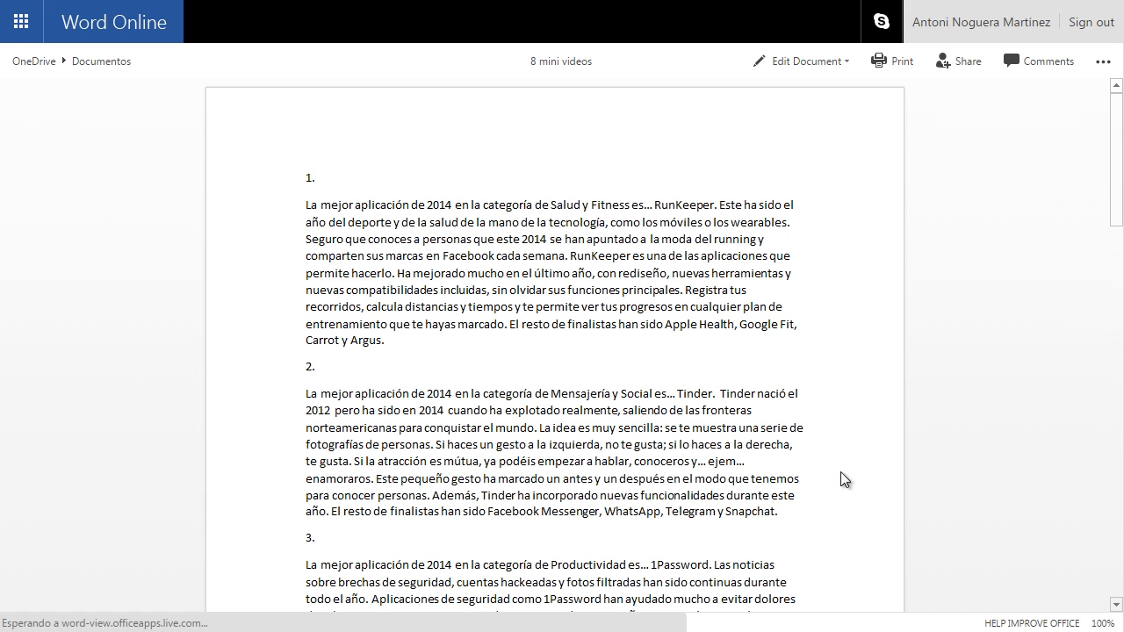
left_click(882, 22)
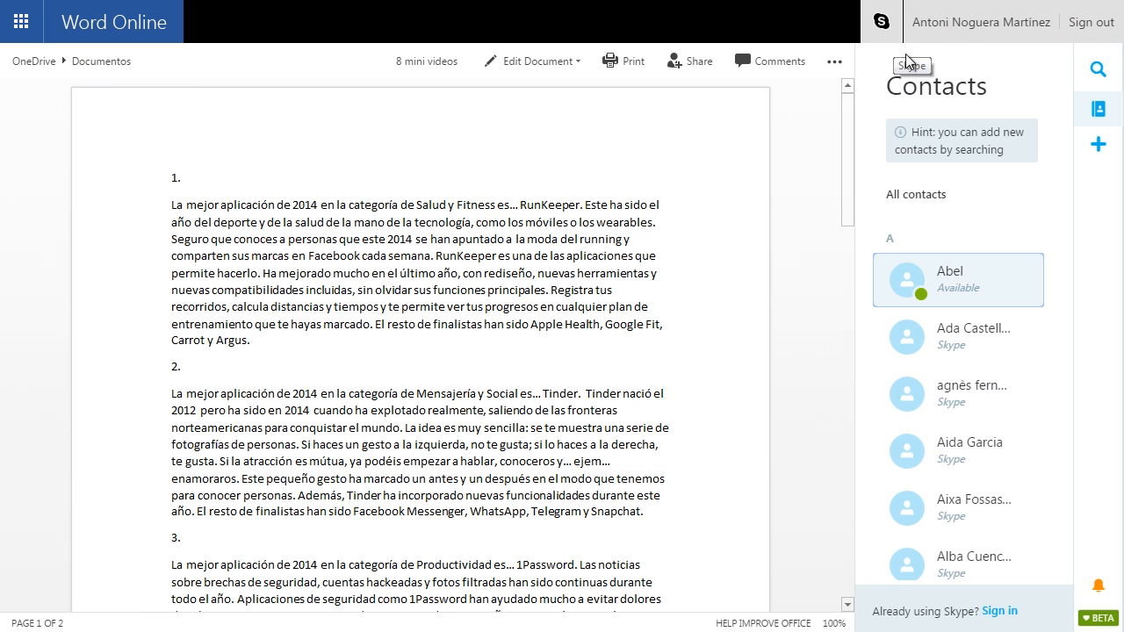